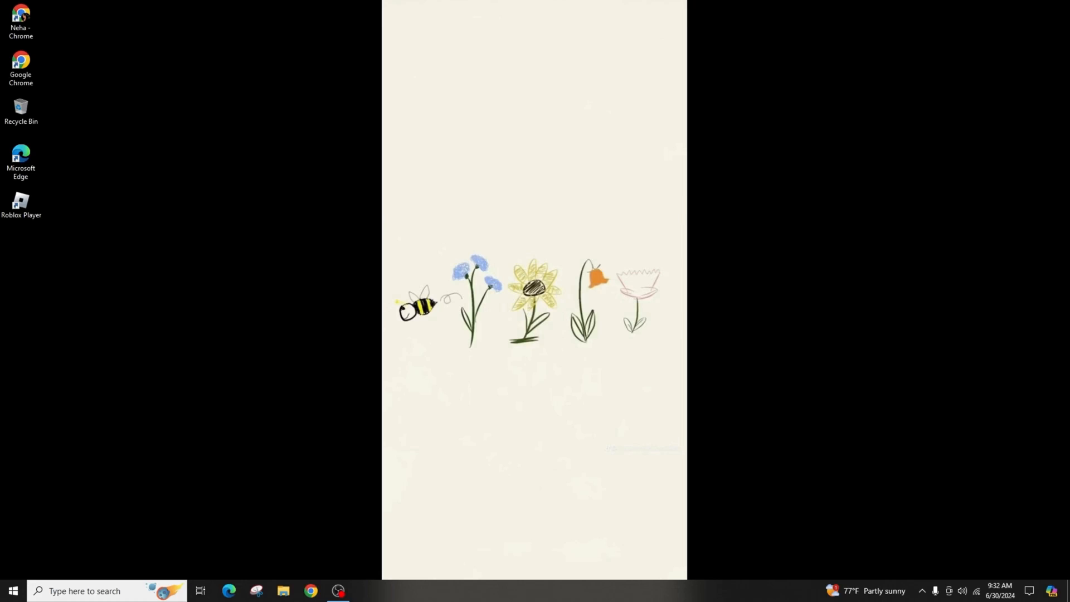
Reach the proxy settings from the network tray icon's Network & internet settings
right_click(977, 591)
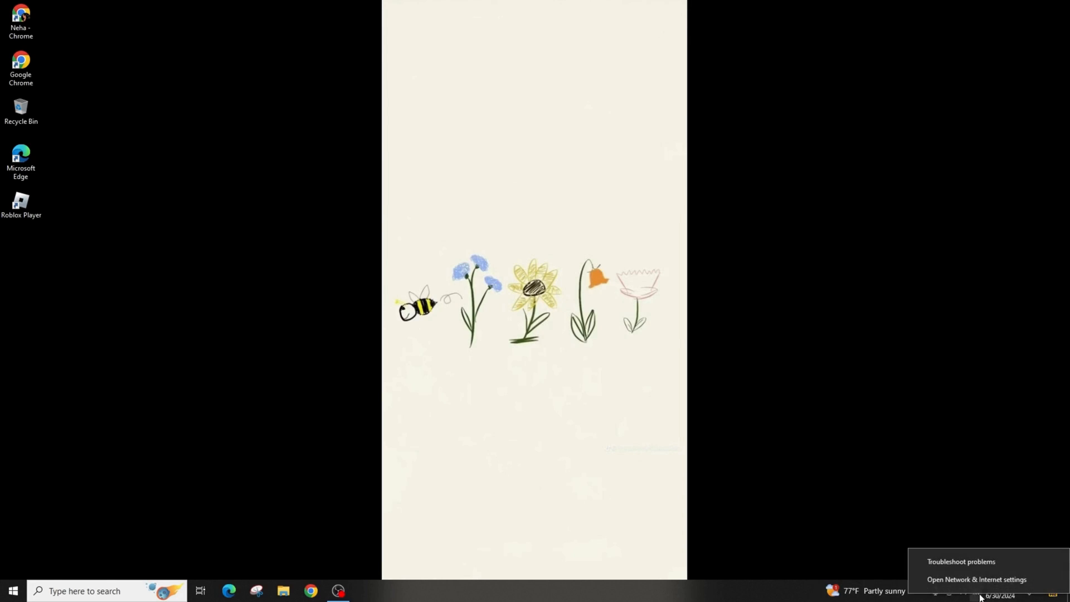
mouse_move(976, 579)
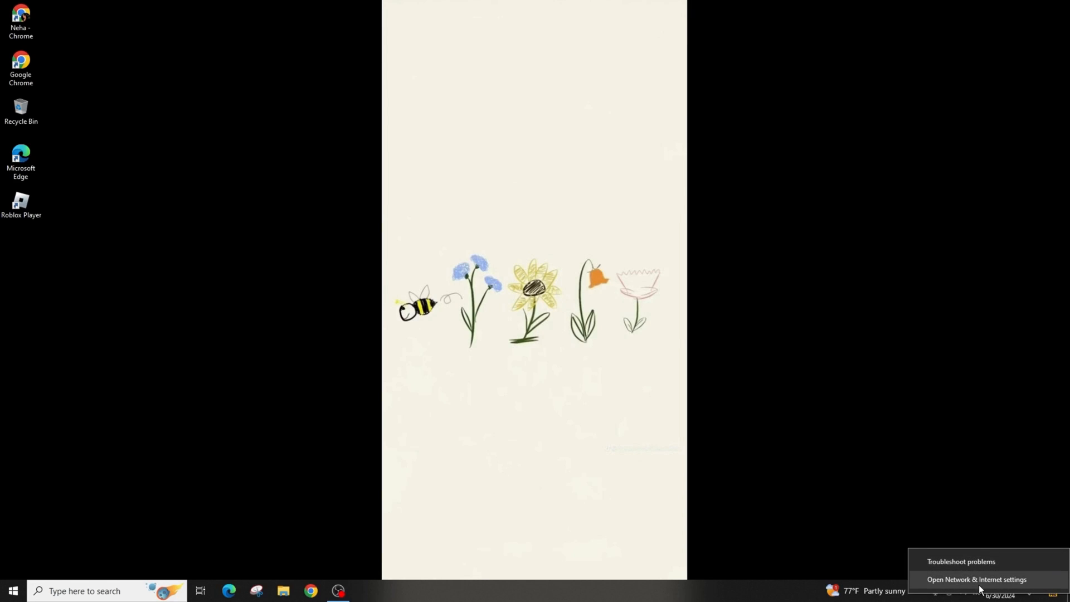
left_click(976, 580)
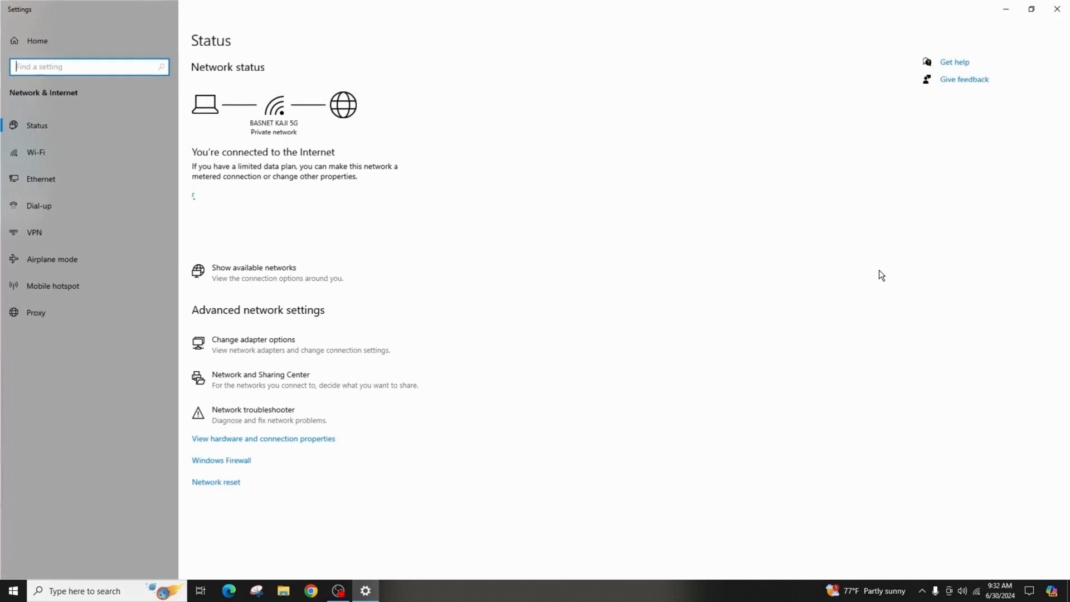
left_click(34, 312)
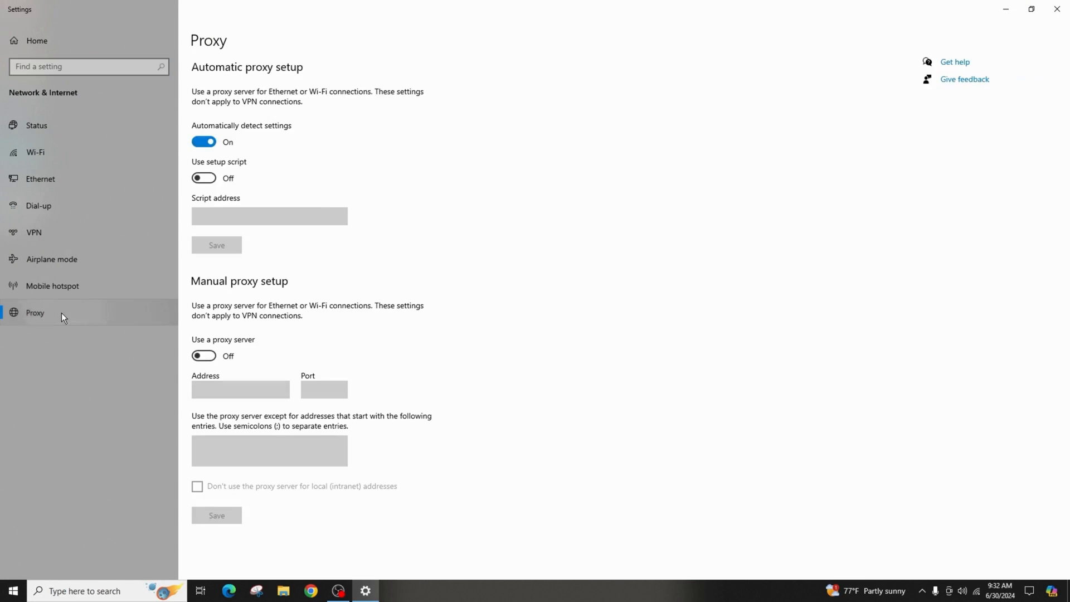
mouse_move(215, 126)
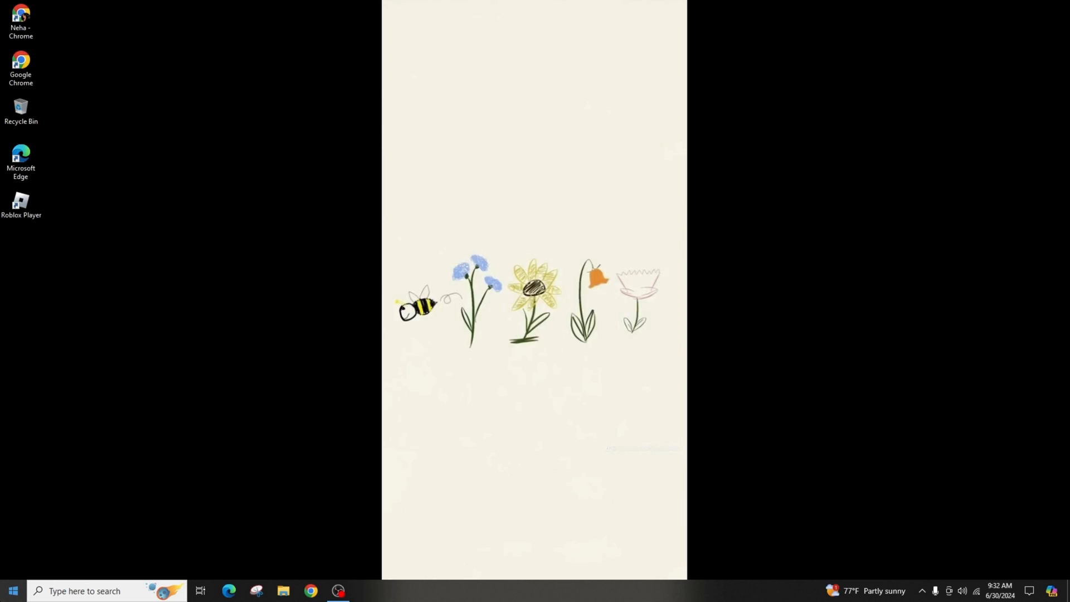
Launch Command Prompt as administrator via a 'cmd' search
type("cm")
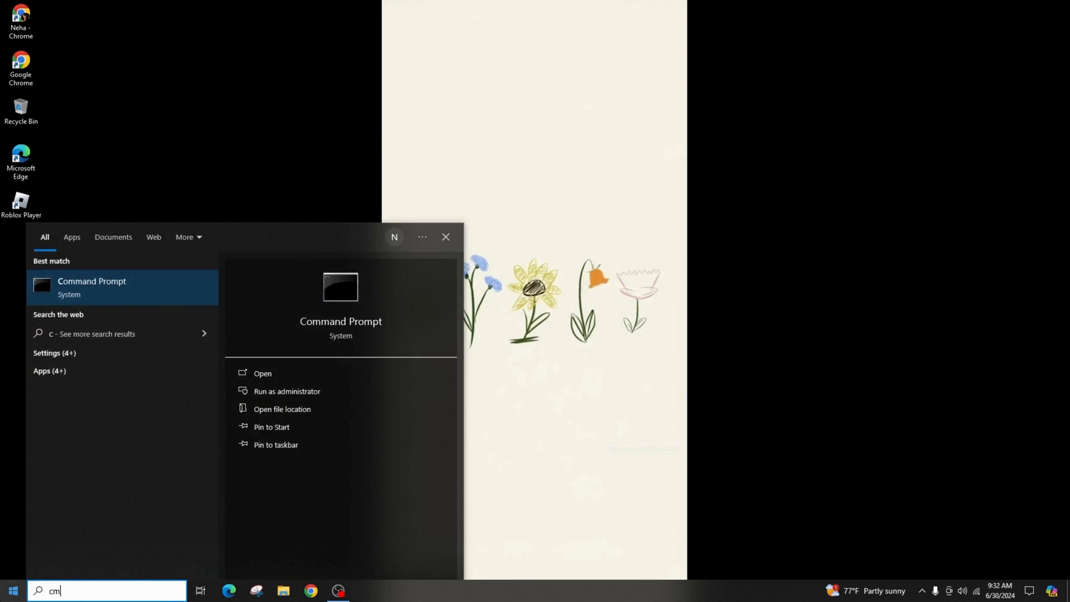
type("d")
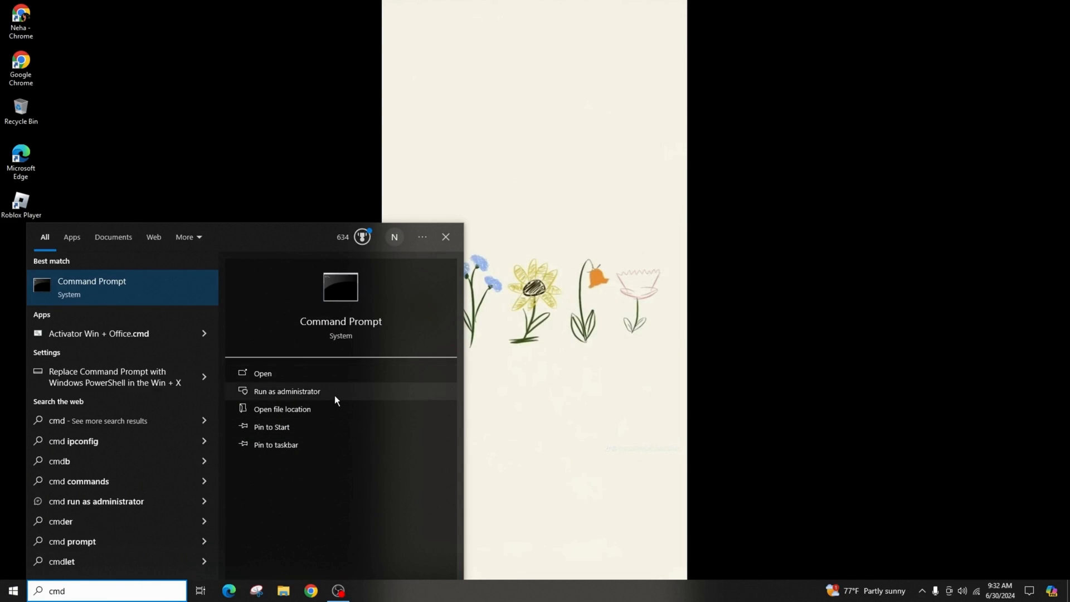
left_click(287, 392)
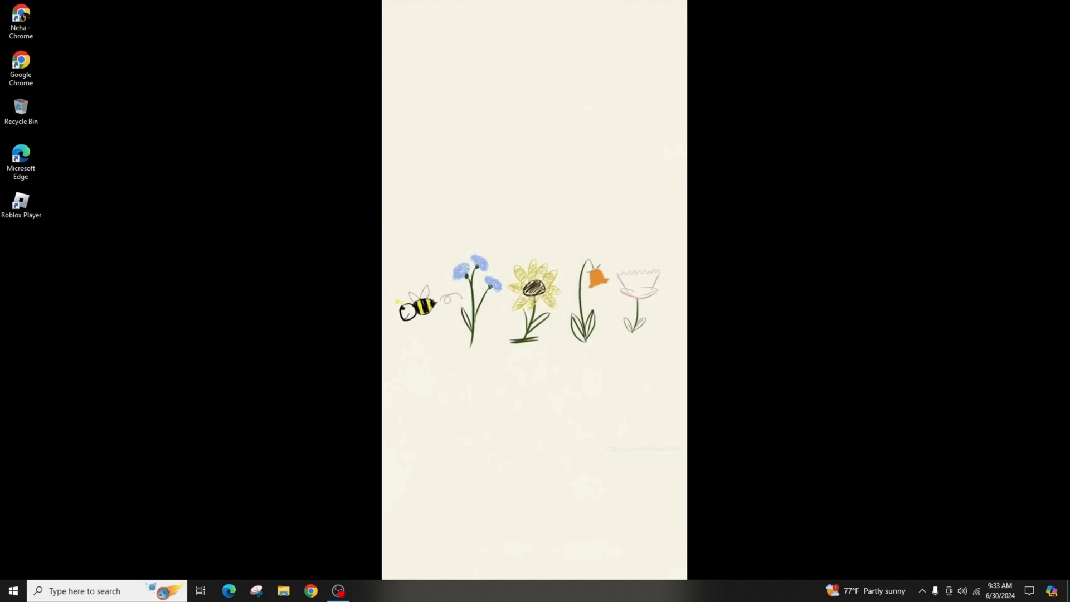
Return to Network & internet settings and reach the advanced options with network reset
right_click(963, 591)
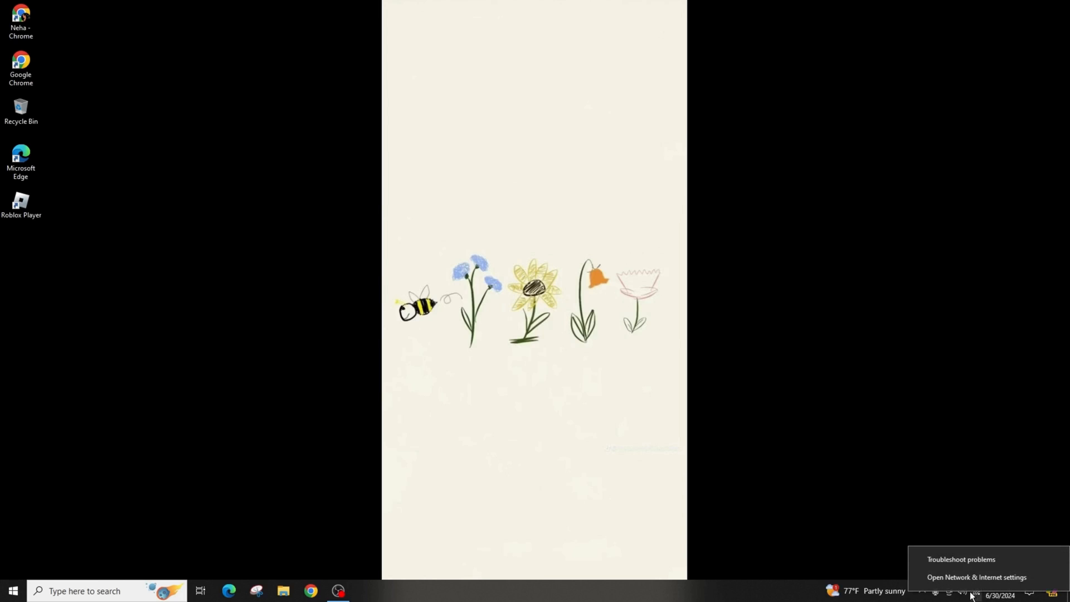
left_click(976, 578)
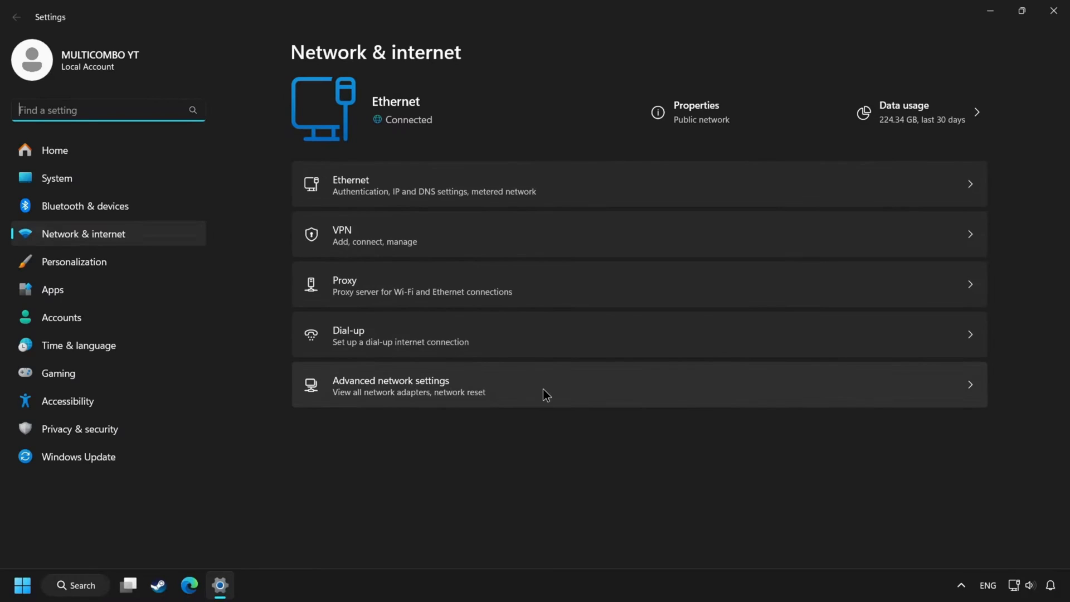
left_click(930, 175)
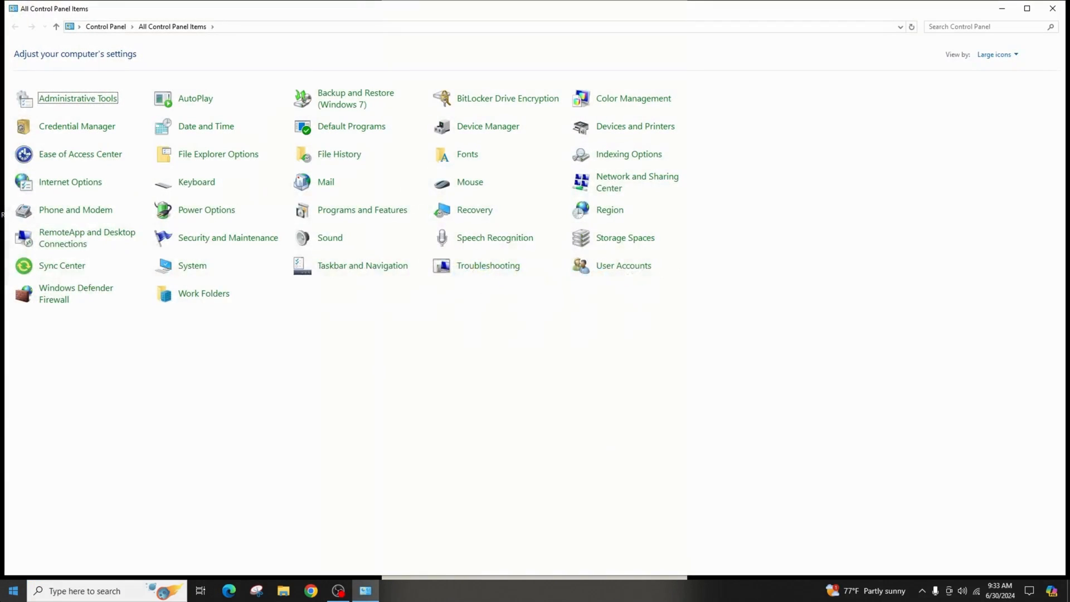
mouse_move(576, 402)
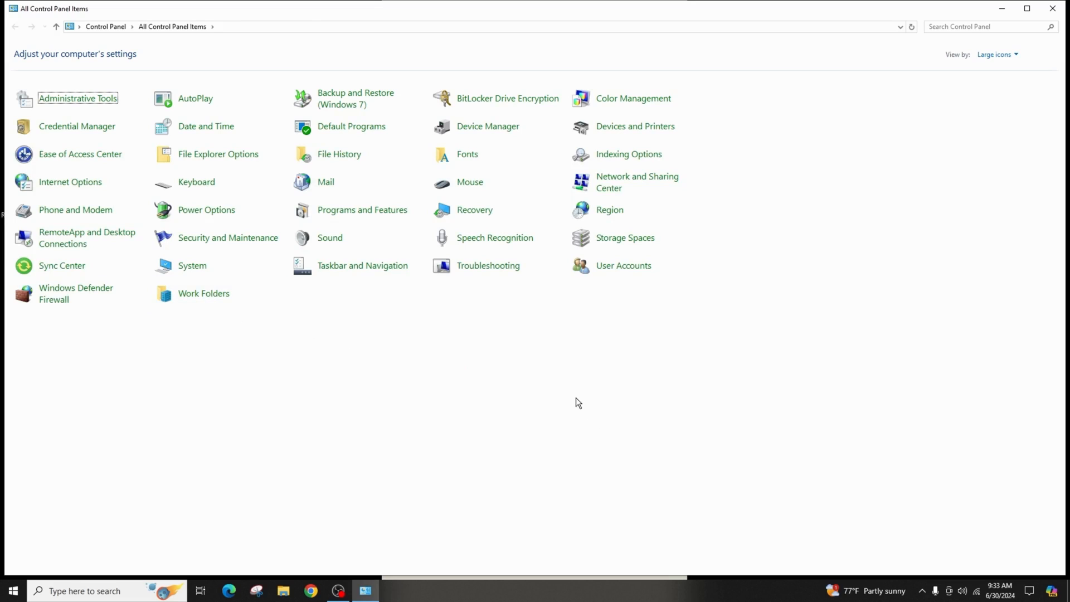
Show the Network Connections list of adapters via Network and Sharing Center
left_click(636, 181)
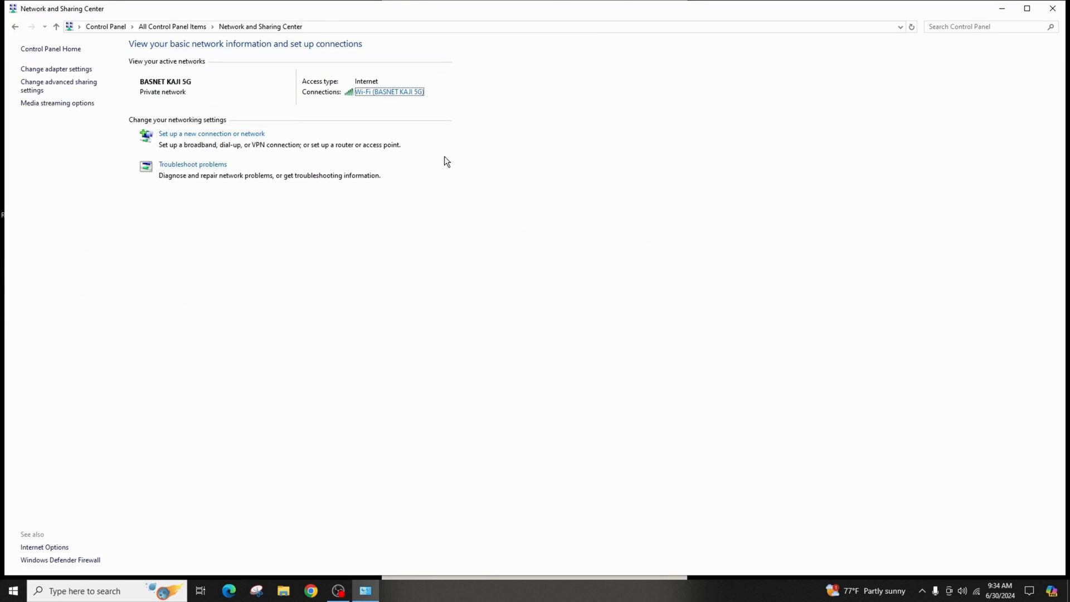
mouse_move(56, 69)
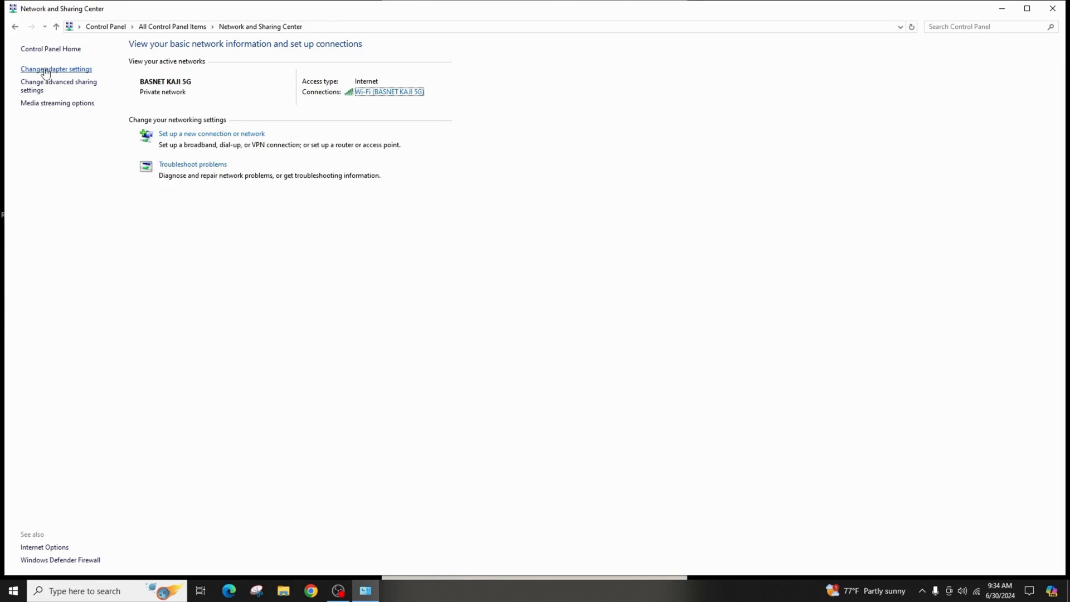
left_click(56, 70)
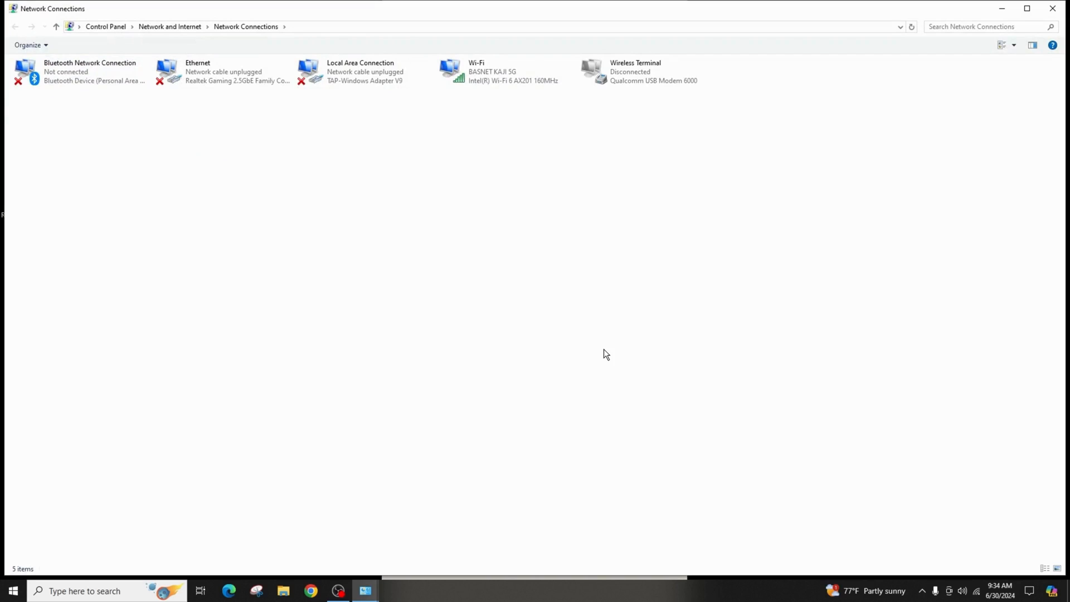
Bring up the Internet Protocol Version 4 (TCP/IPv4) properties of the Wi-Fi adapter
right_click(505, 71)
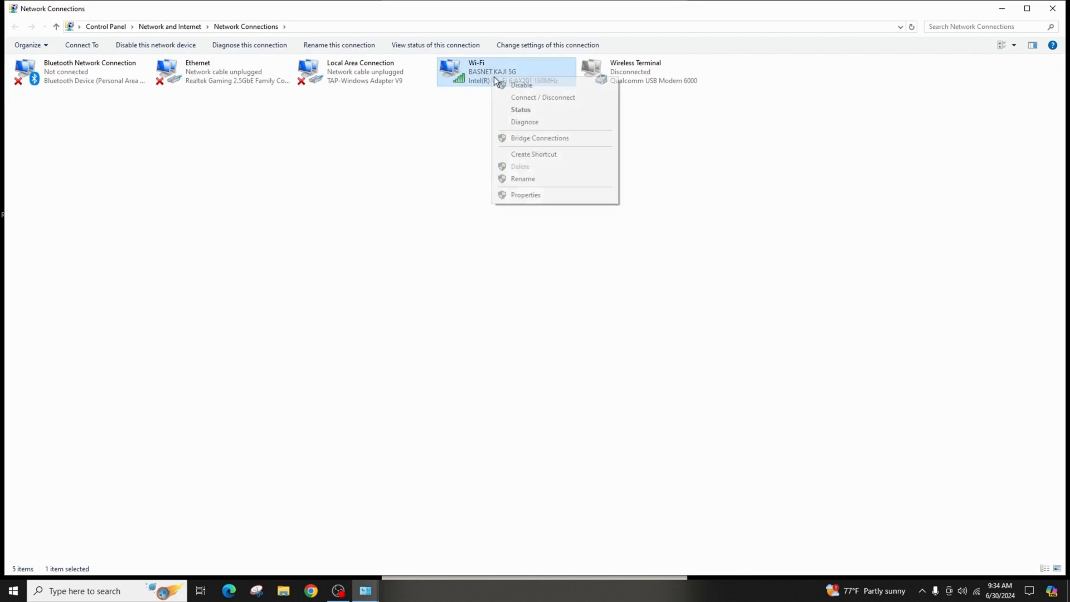
left_click(525, 194)
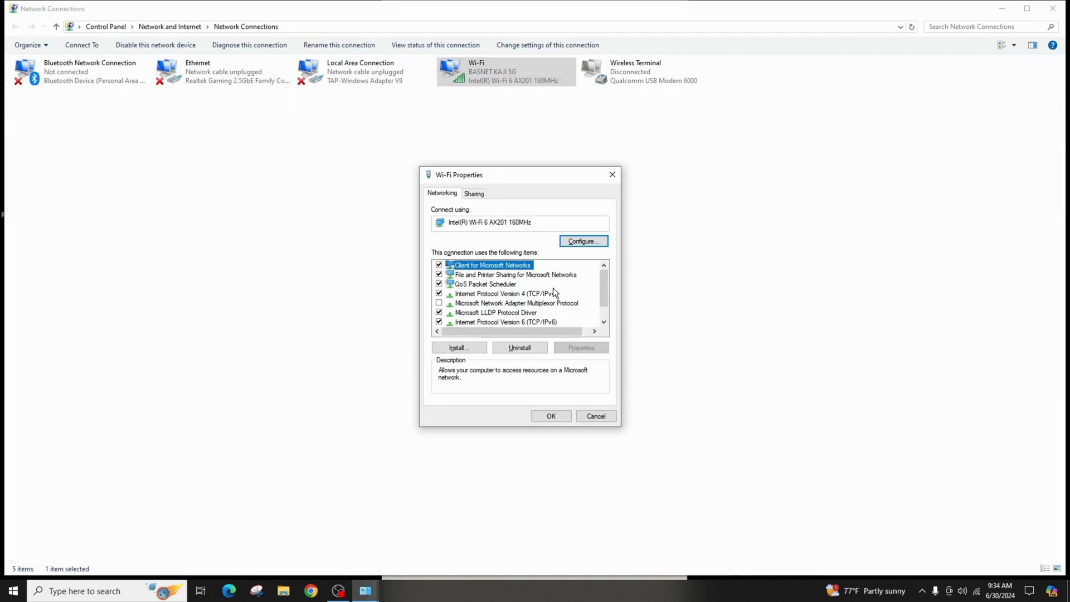
left_click(503, 293)
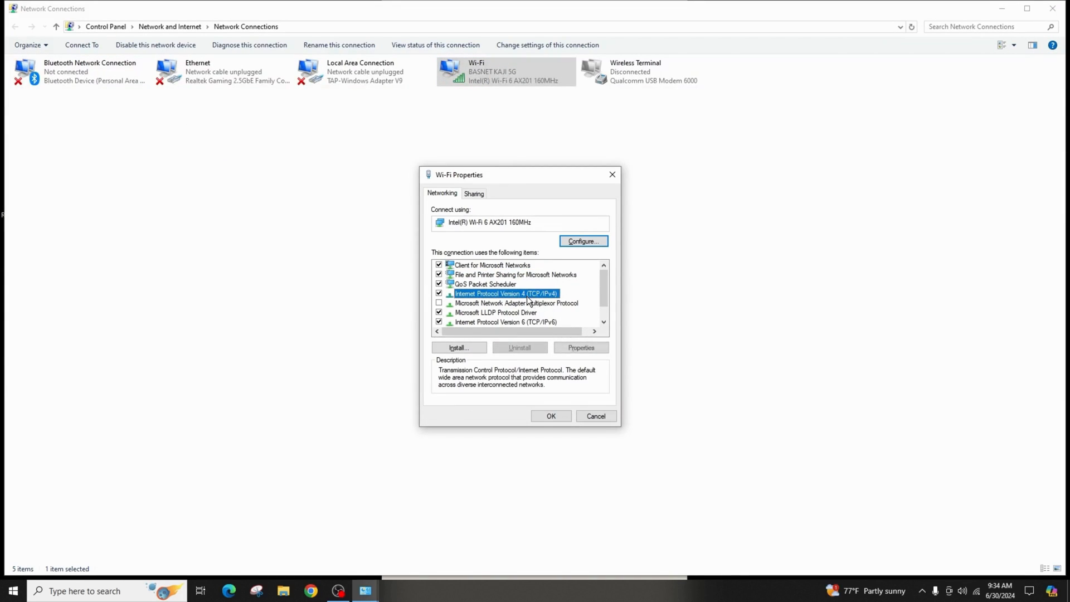
left_click(581, 348)
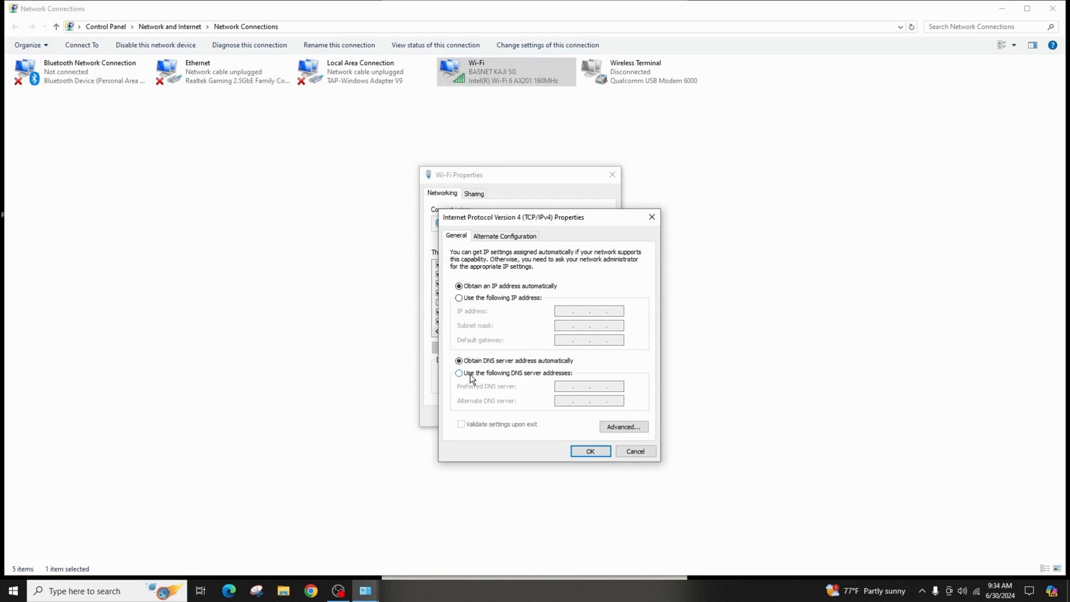
Use manual DNS with preferred server 8.8.8.8 and begin the alternate server with 8
left_click(458, 373)
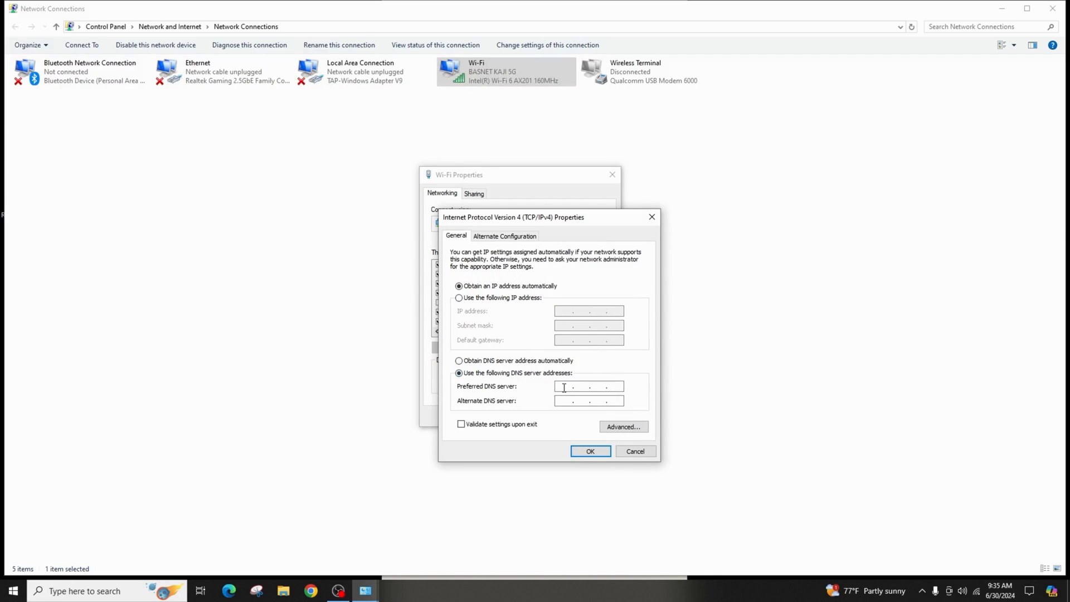
type("8 . 8 . 8 .")
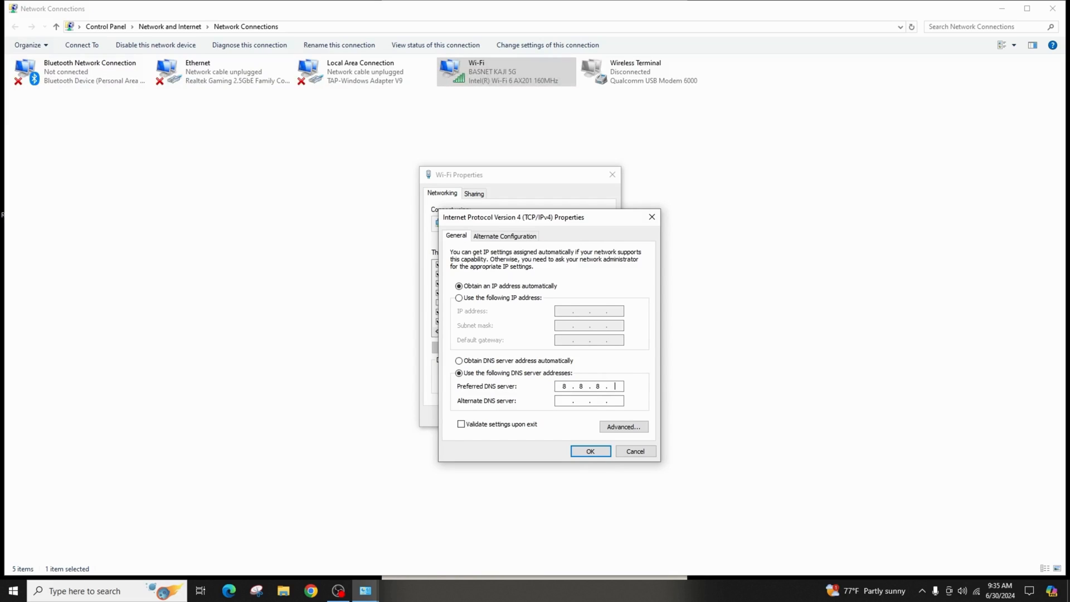
type("8")
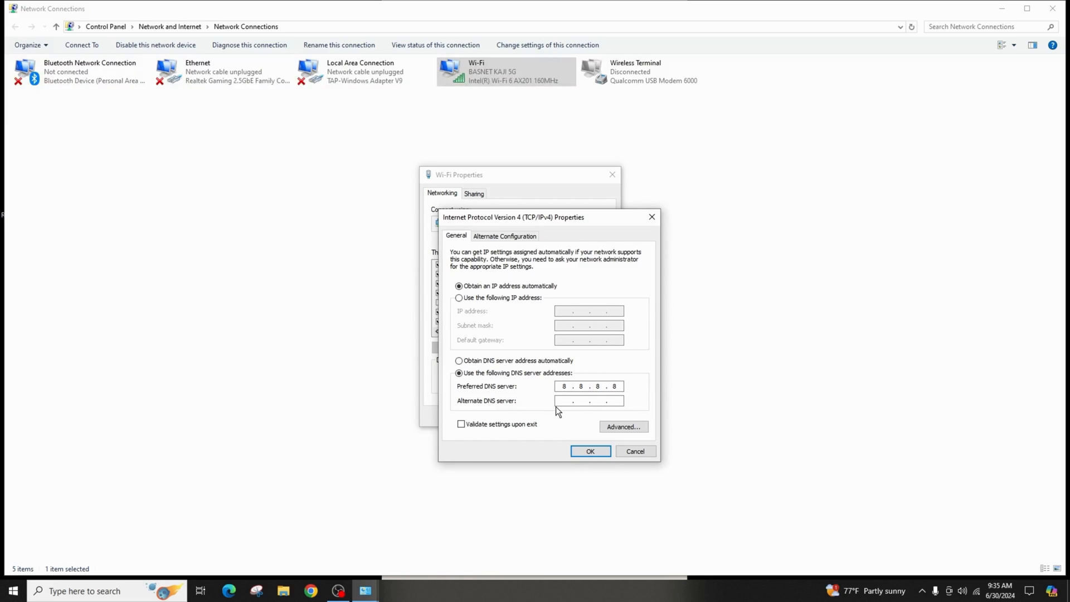
type("8 . . .")
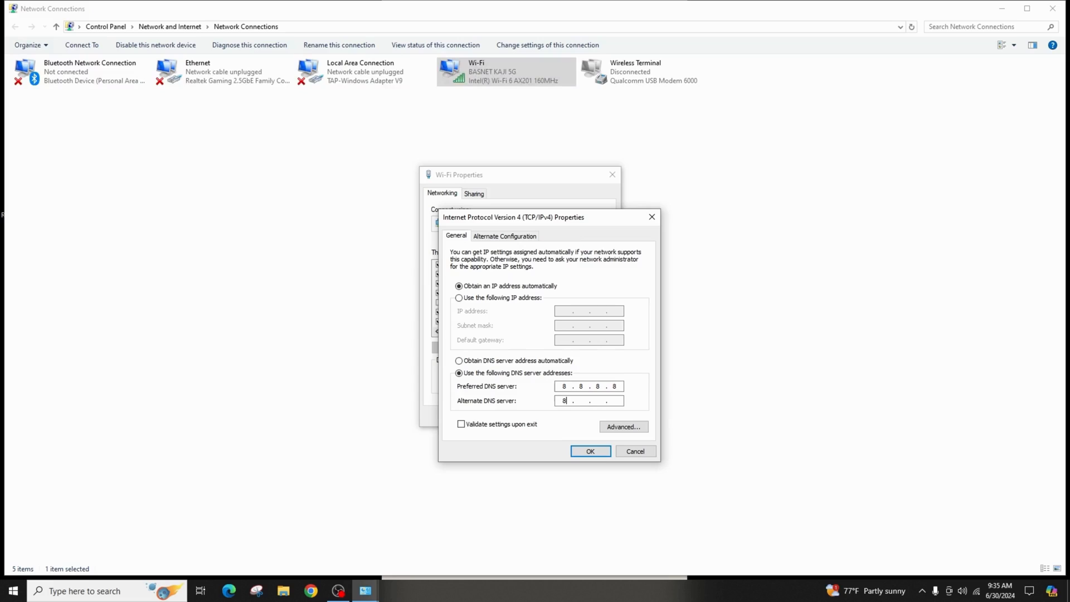